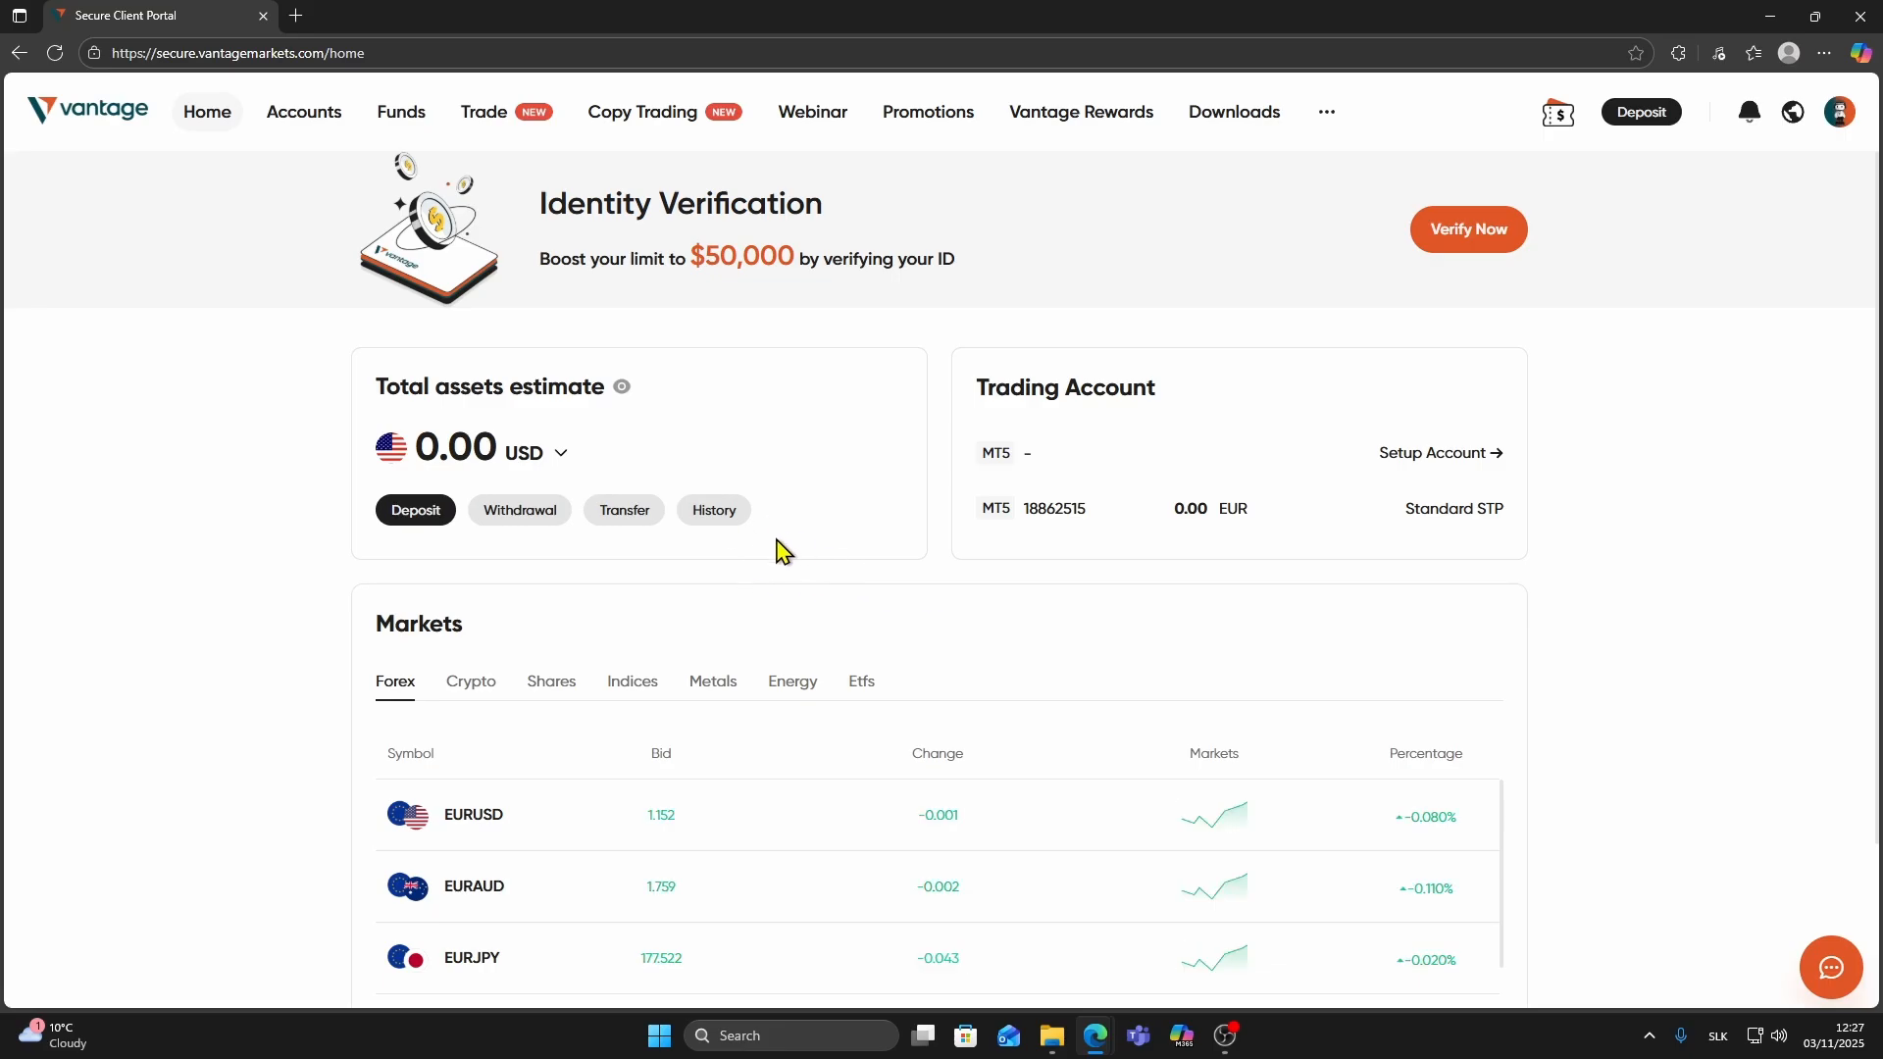
{"action": "mouse_move", "coordinate": [820, 431]}
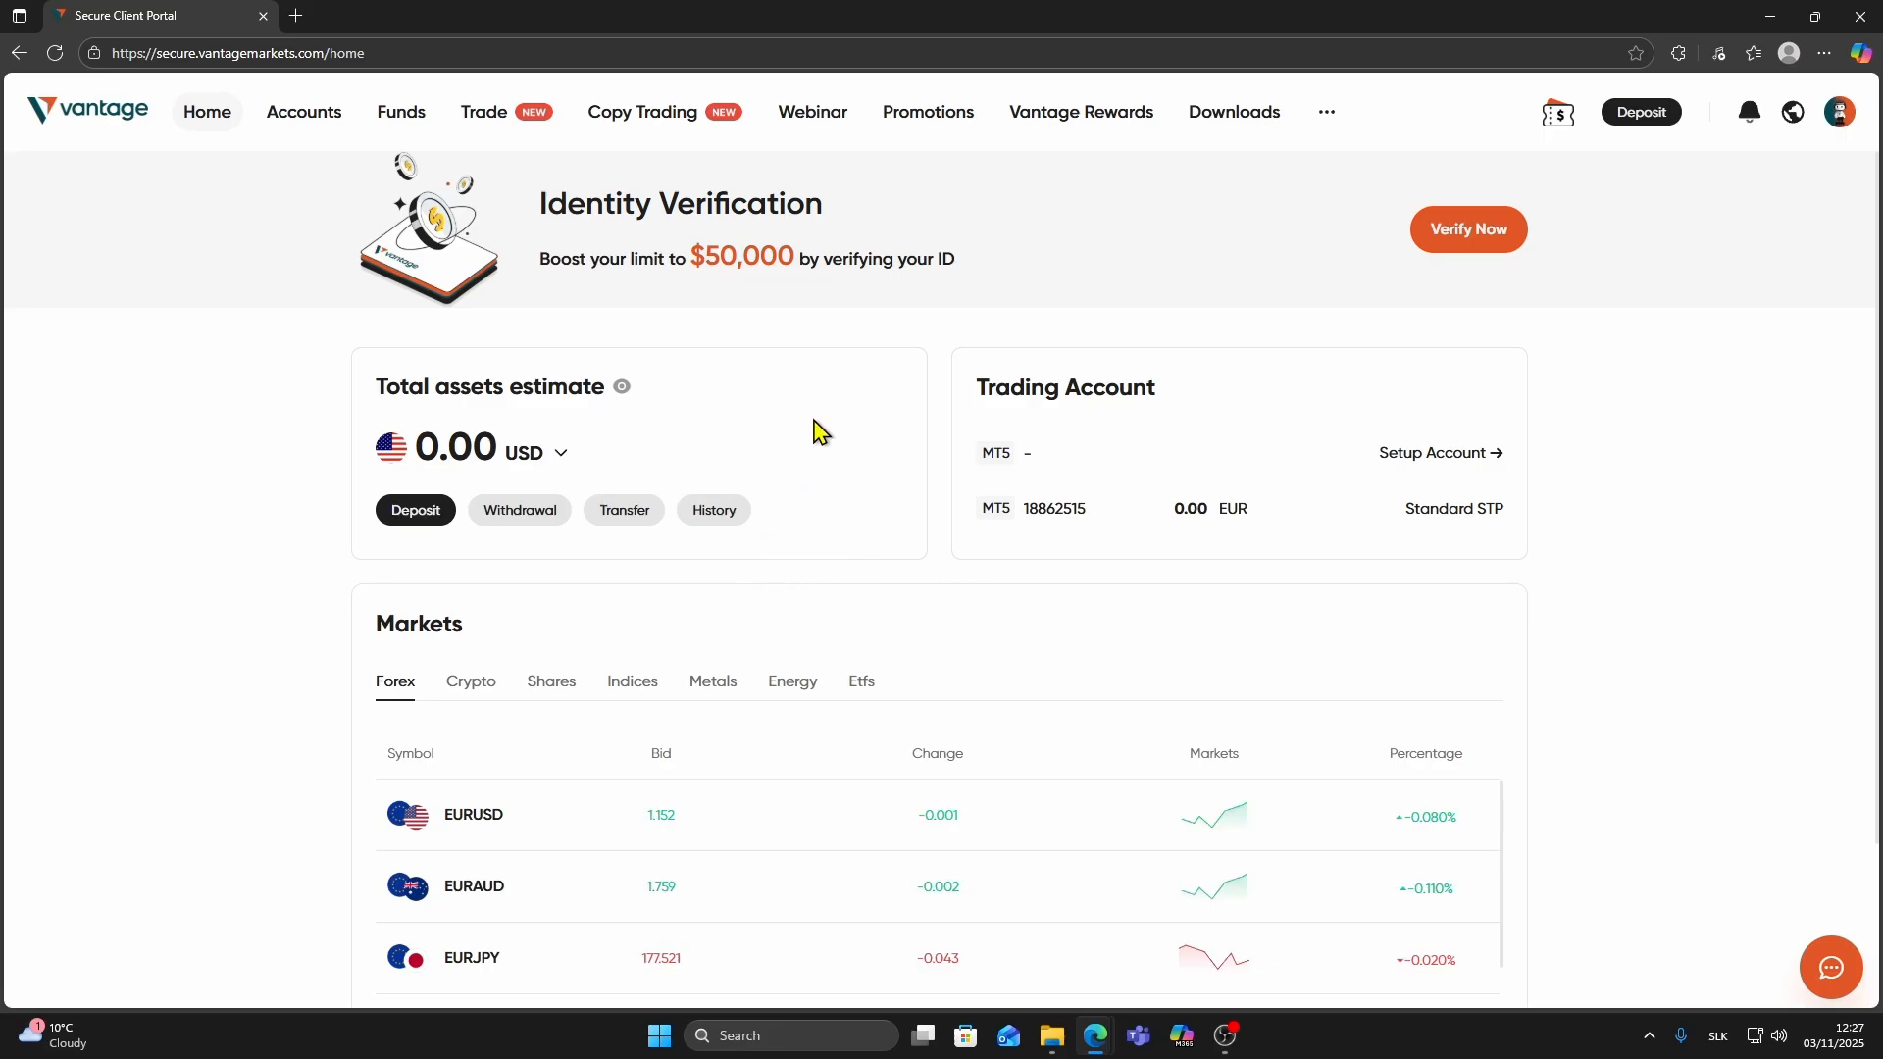
{"action": "mouse_move", "coordinate": [865, 490]}
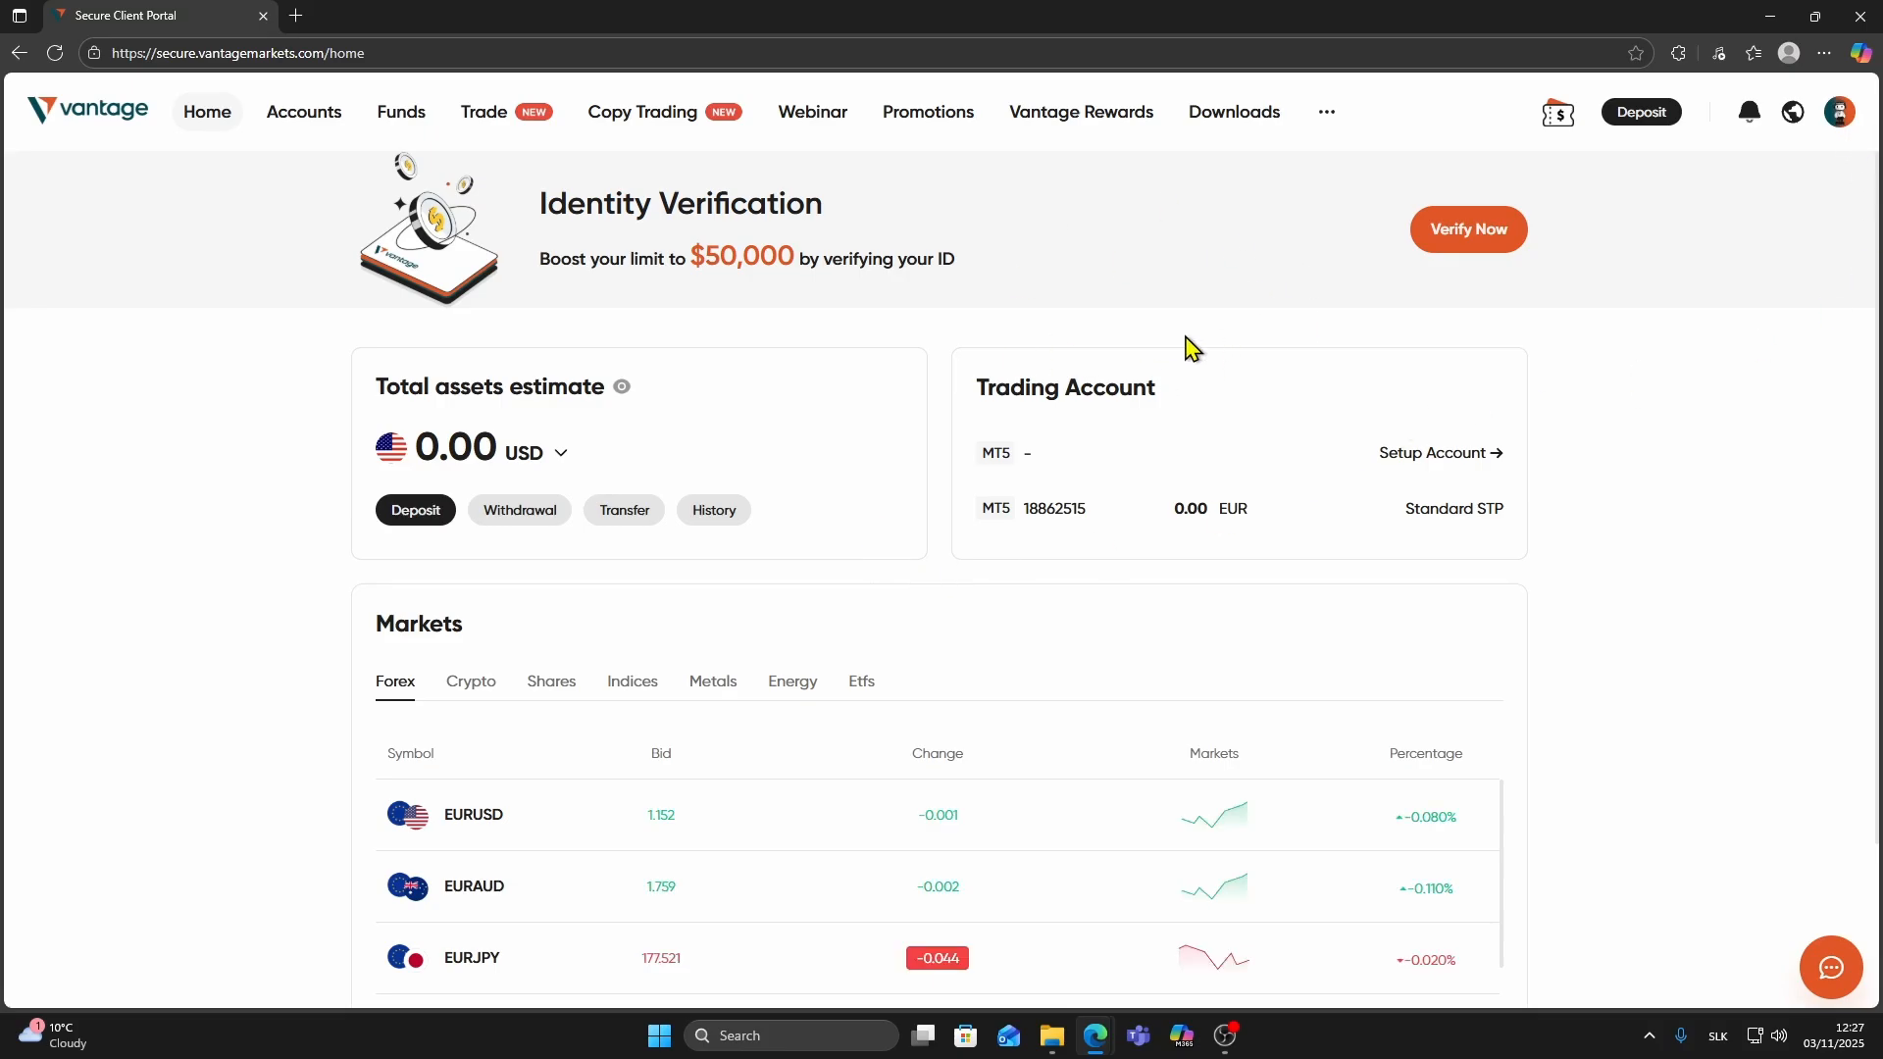
Step: Show the Accounts overview filtered to Demo Account, listing the two active demo accounts
{"action": "left_click", "coordinate": [302, 112]}
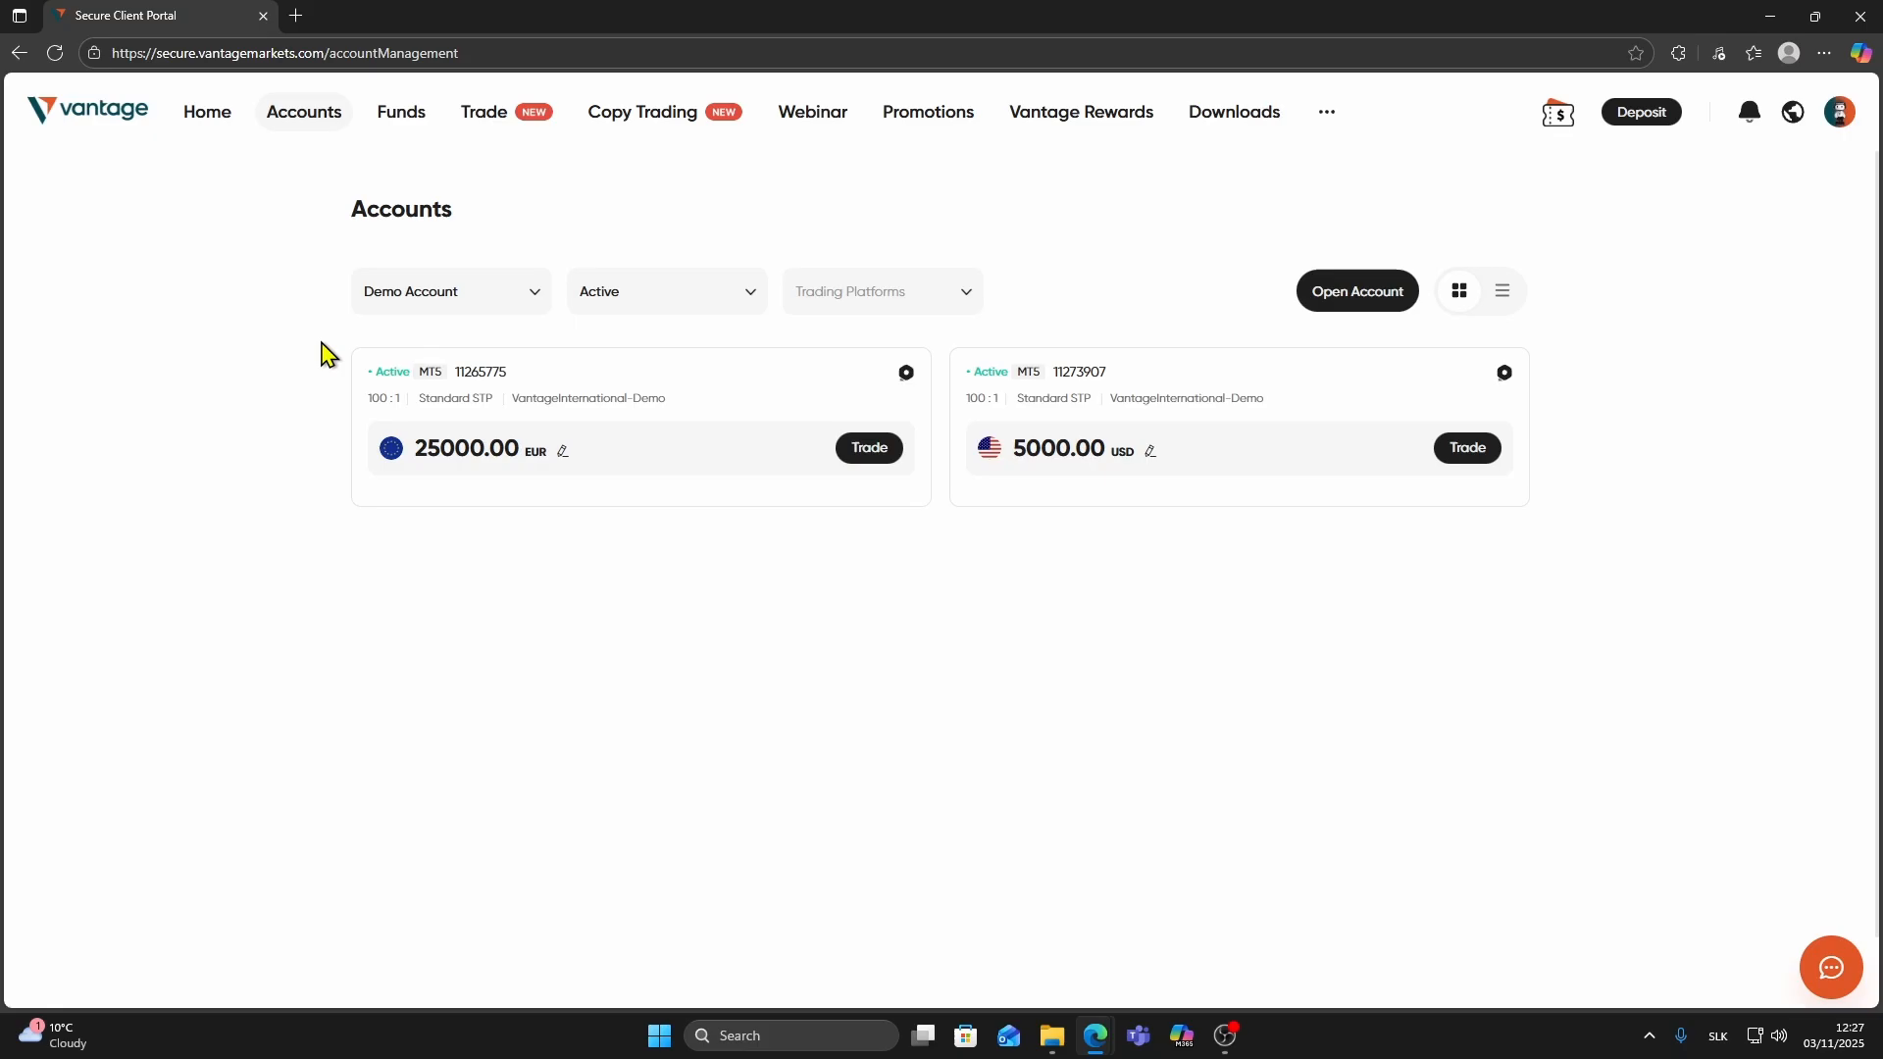
{"action": "left_click", "coordinate": [451, 290]}
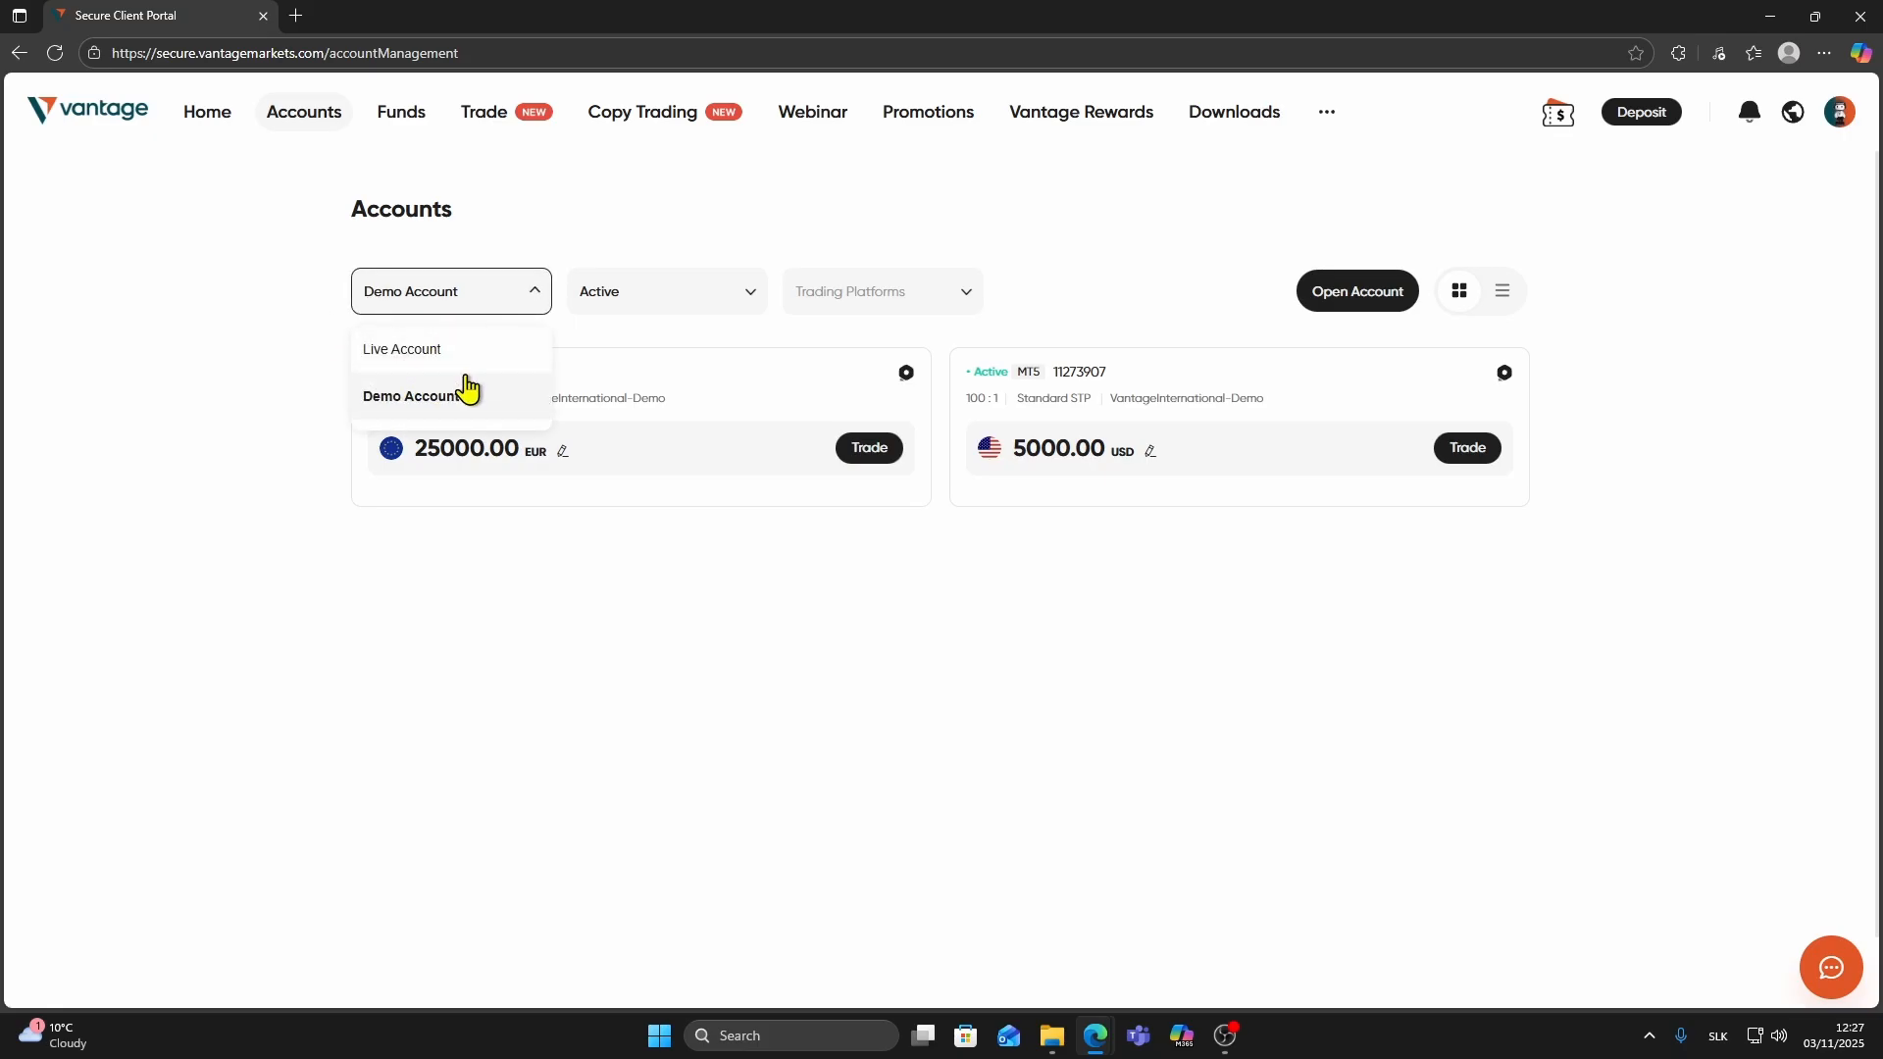
{"action": "mouse_move", "coordinate": [428, 408]}
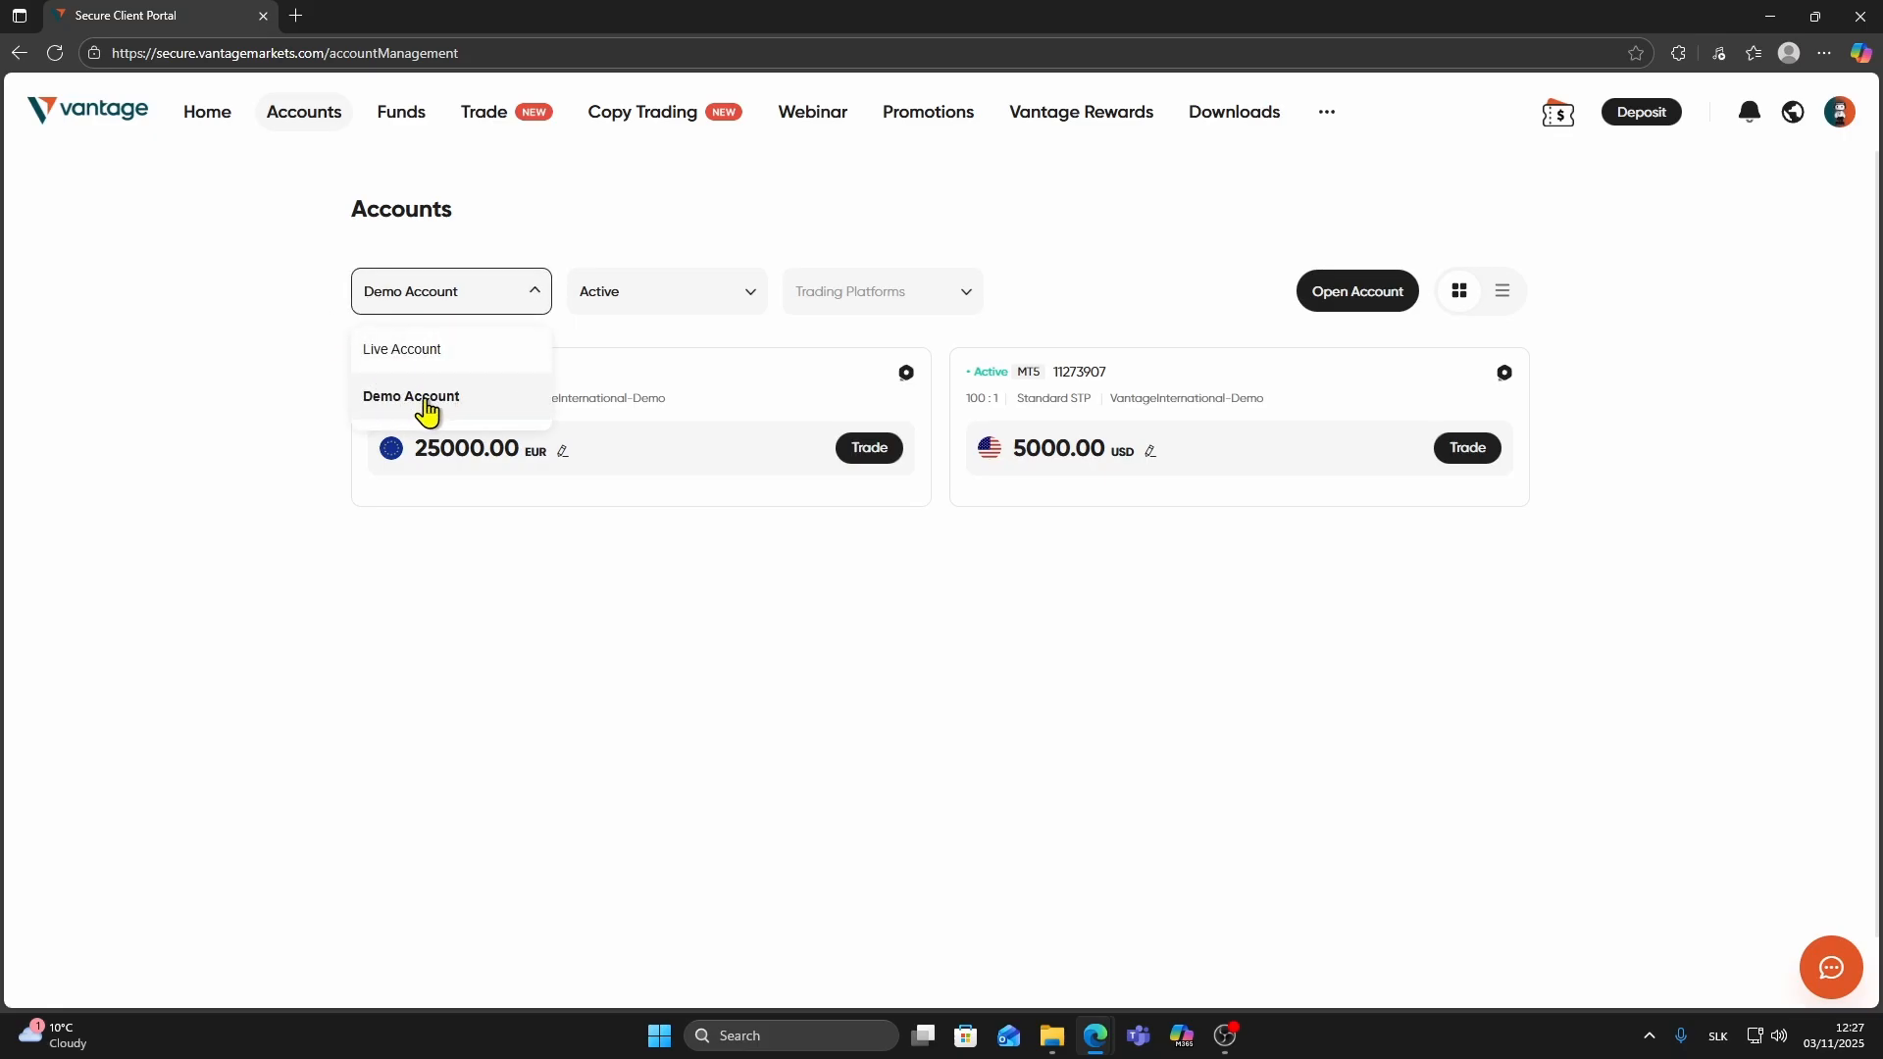
{"action": "left_click", "coordinate": [410, 396]}
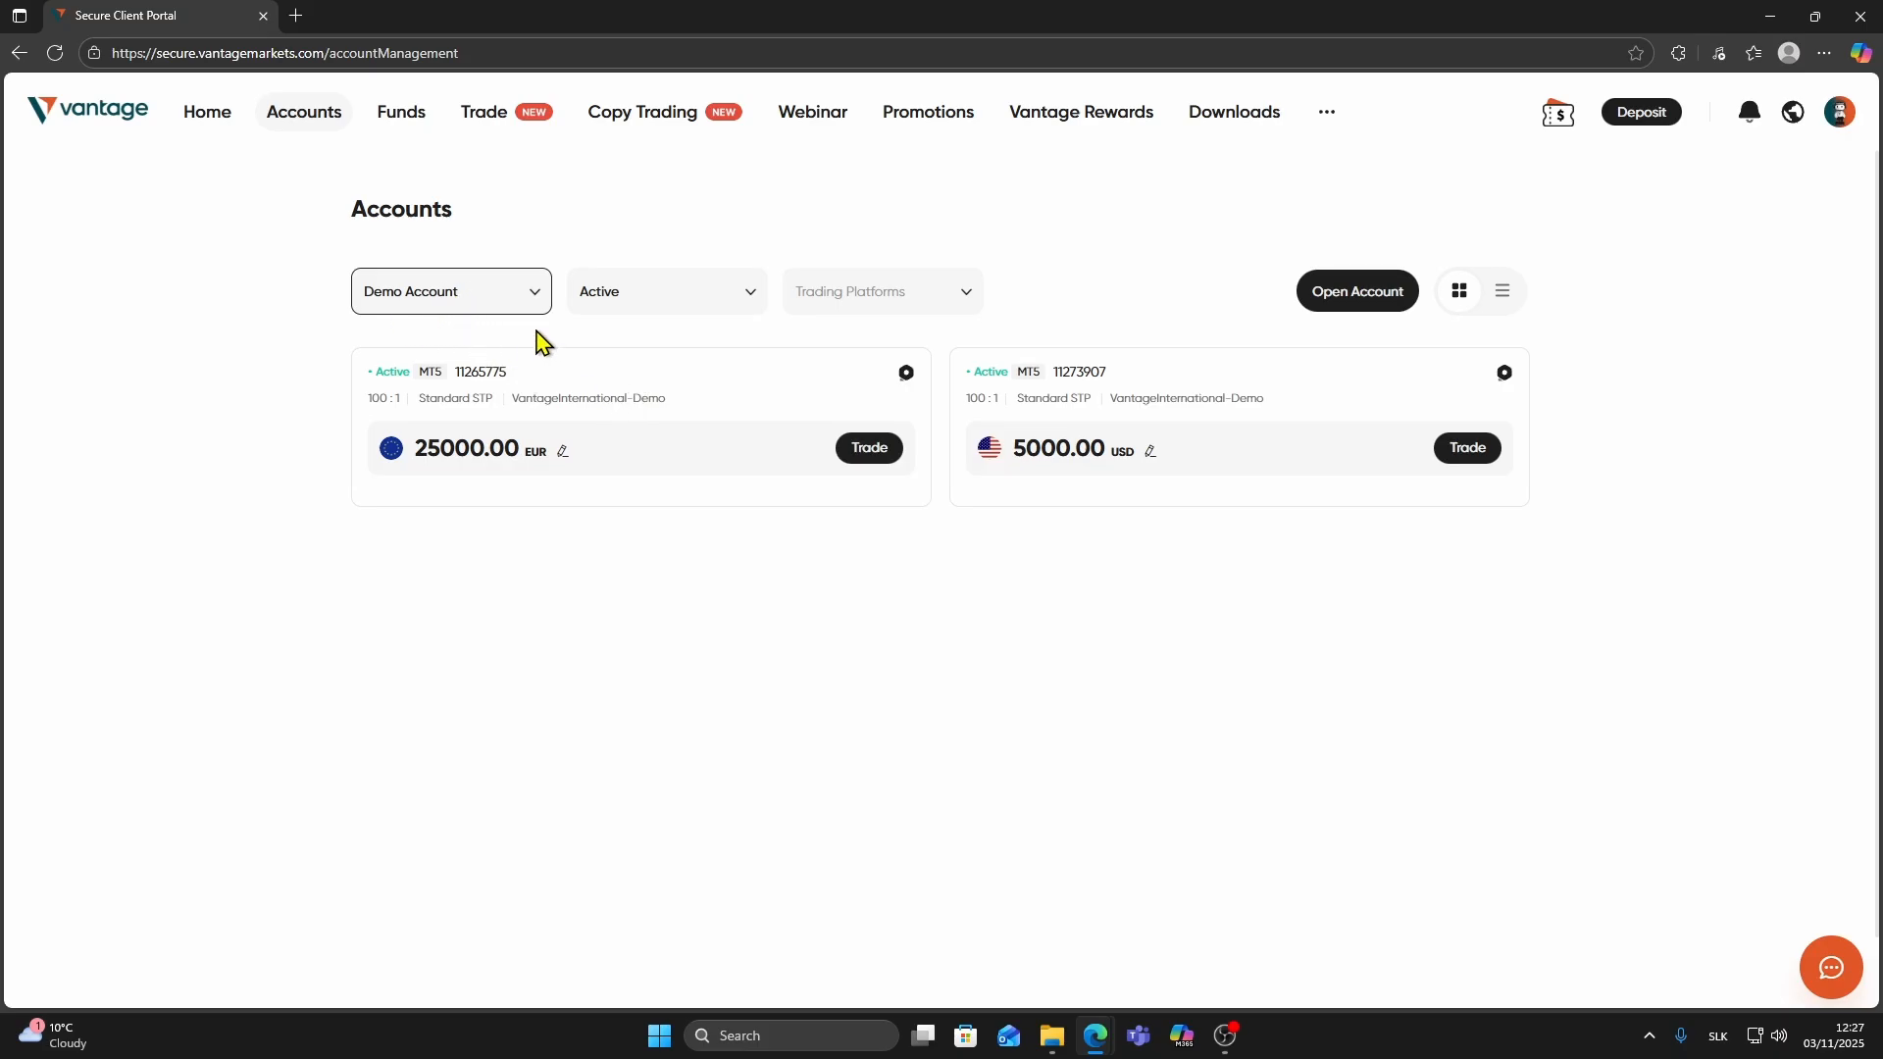
Step: Submit a new MetaTrader 5 Standard demo account in USD, 200:1 leverage, 5000 balance
{"action": "left_click", "coordinate": [1355, 290]}
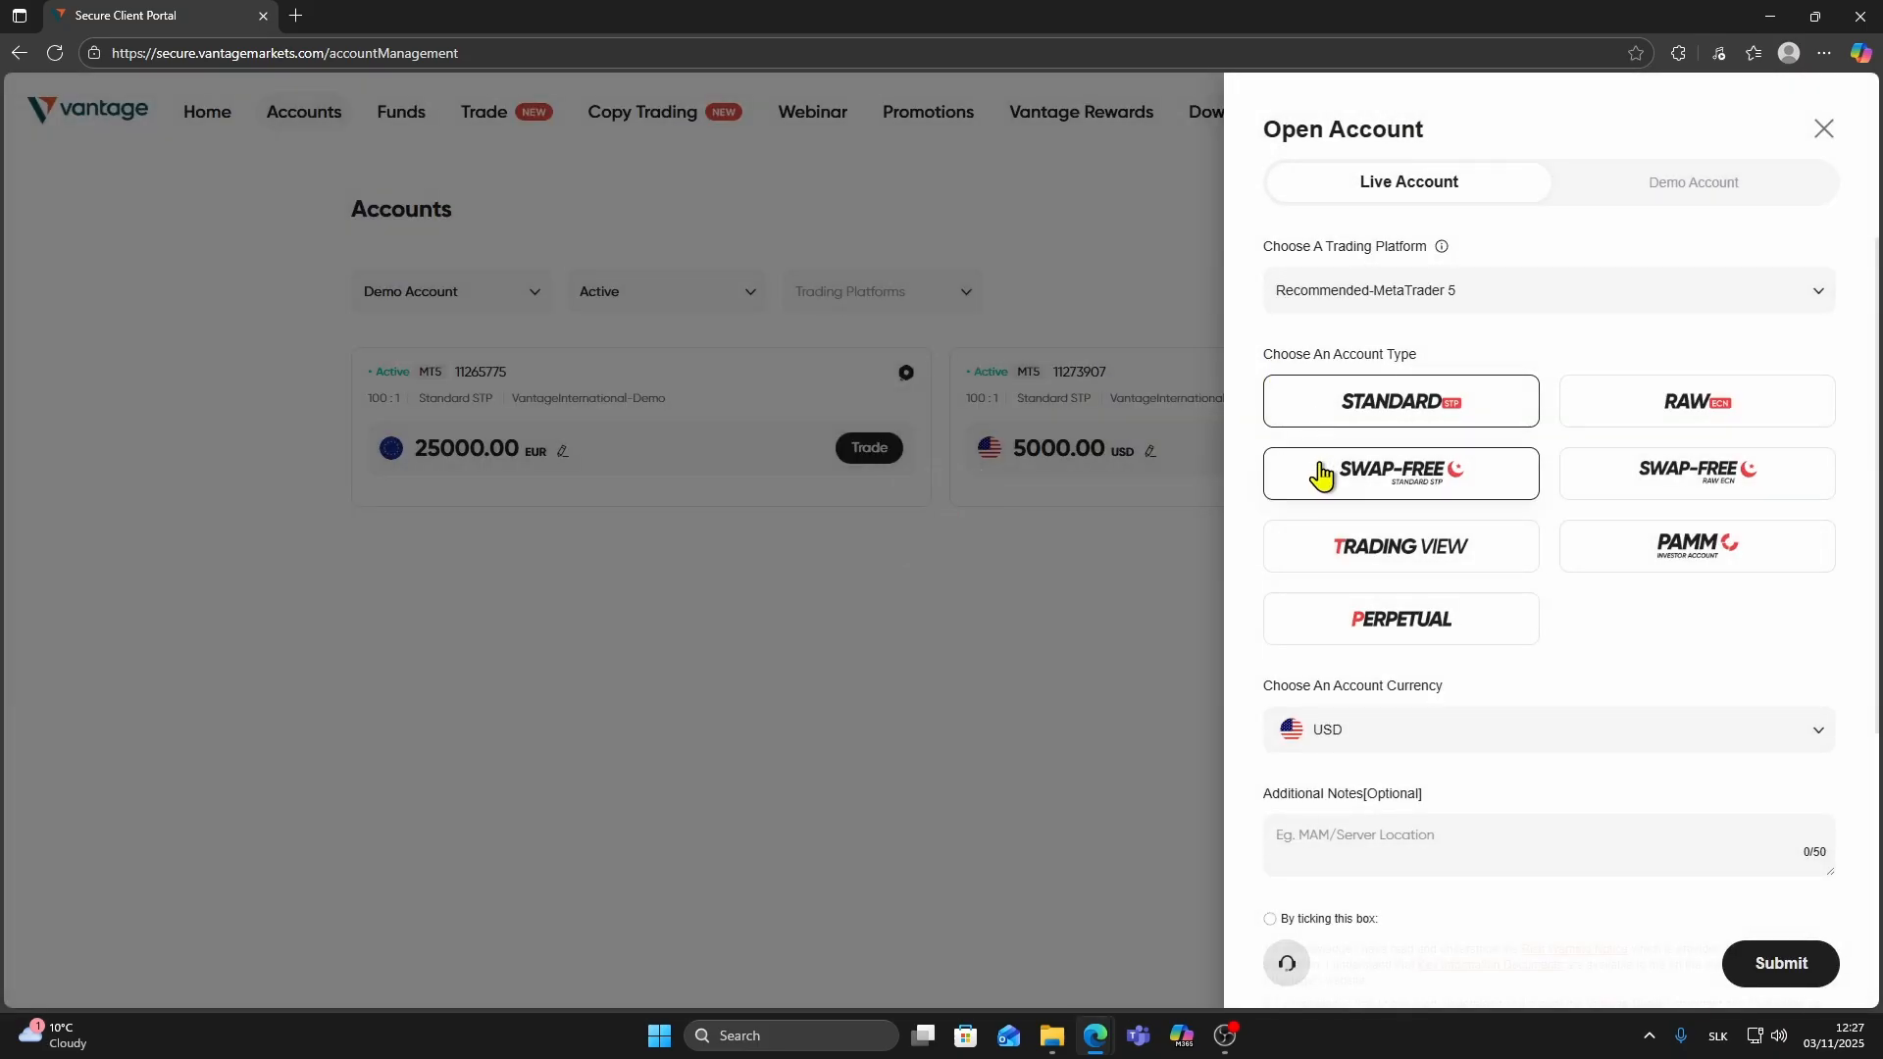
{"action": "left_click", "coordinate": [1691, 181]}
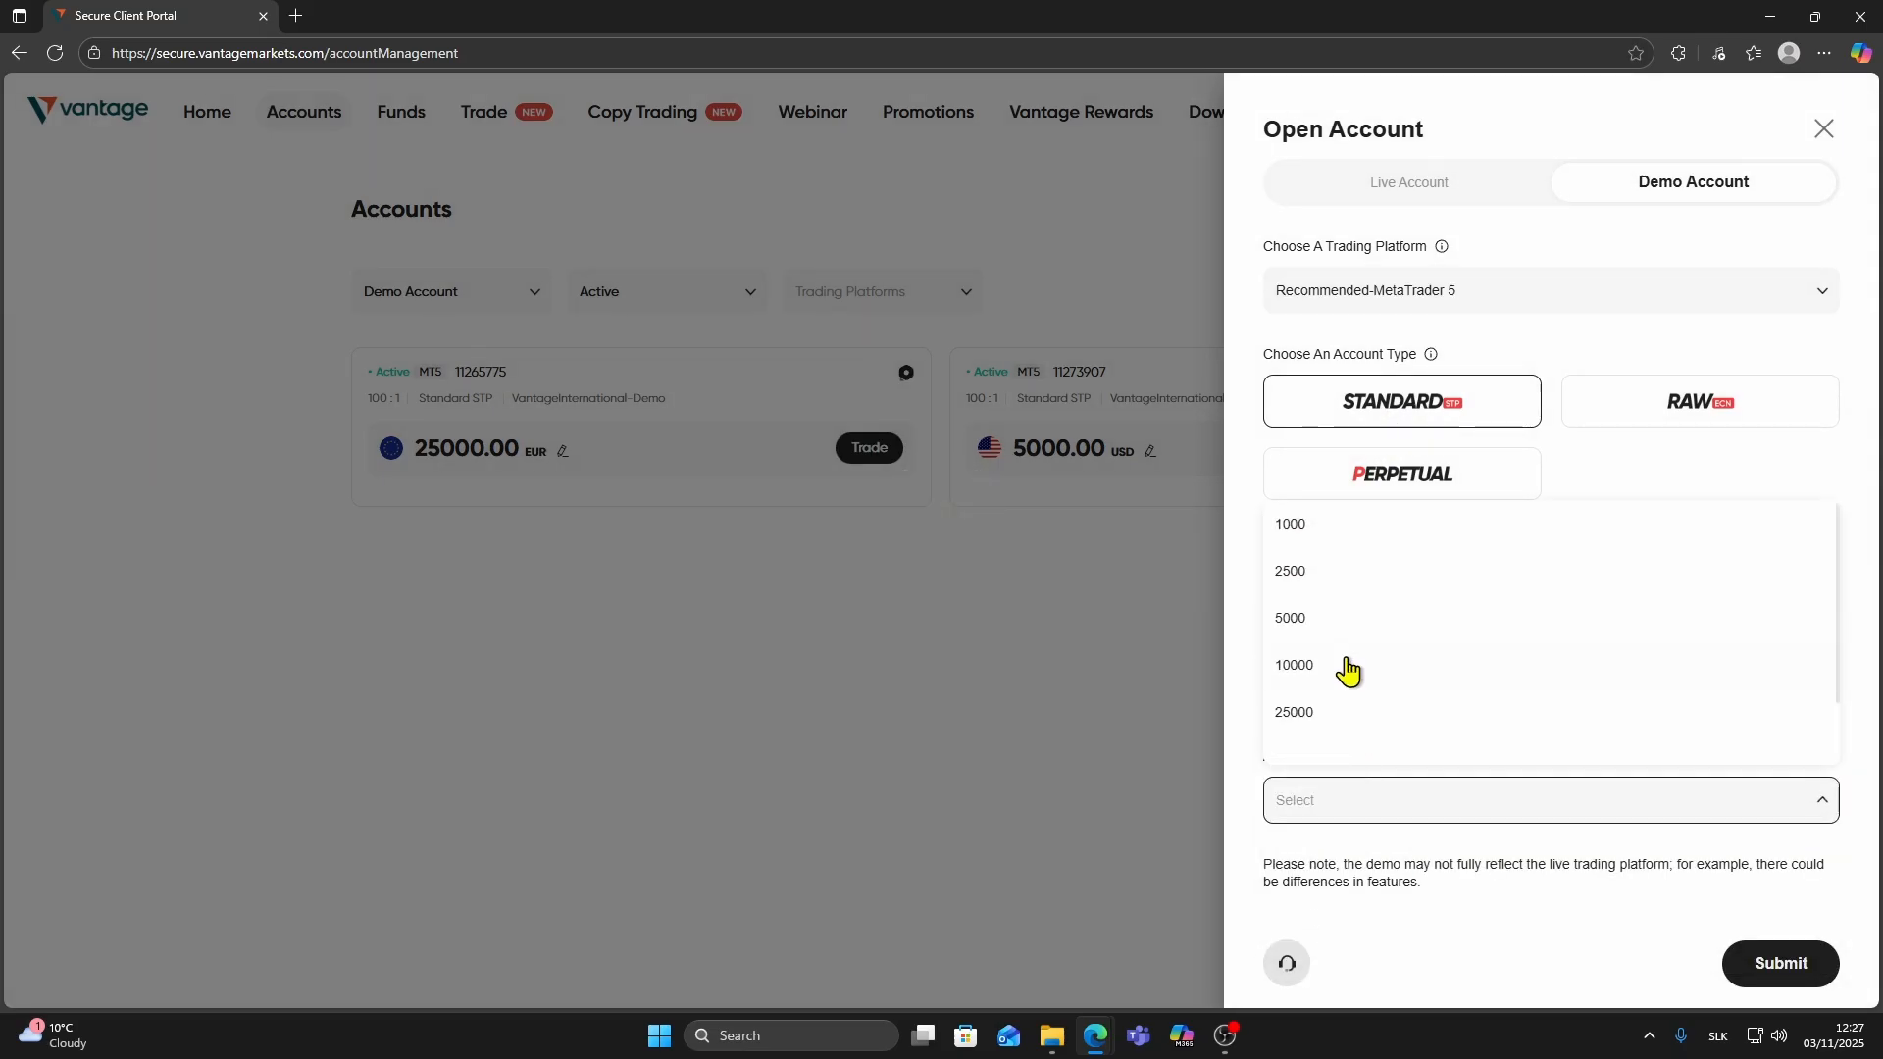
{"action": "left_click", "coordinate": [1290, 617]}
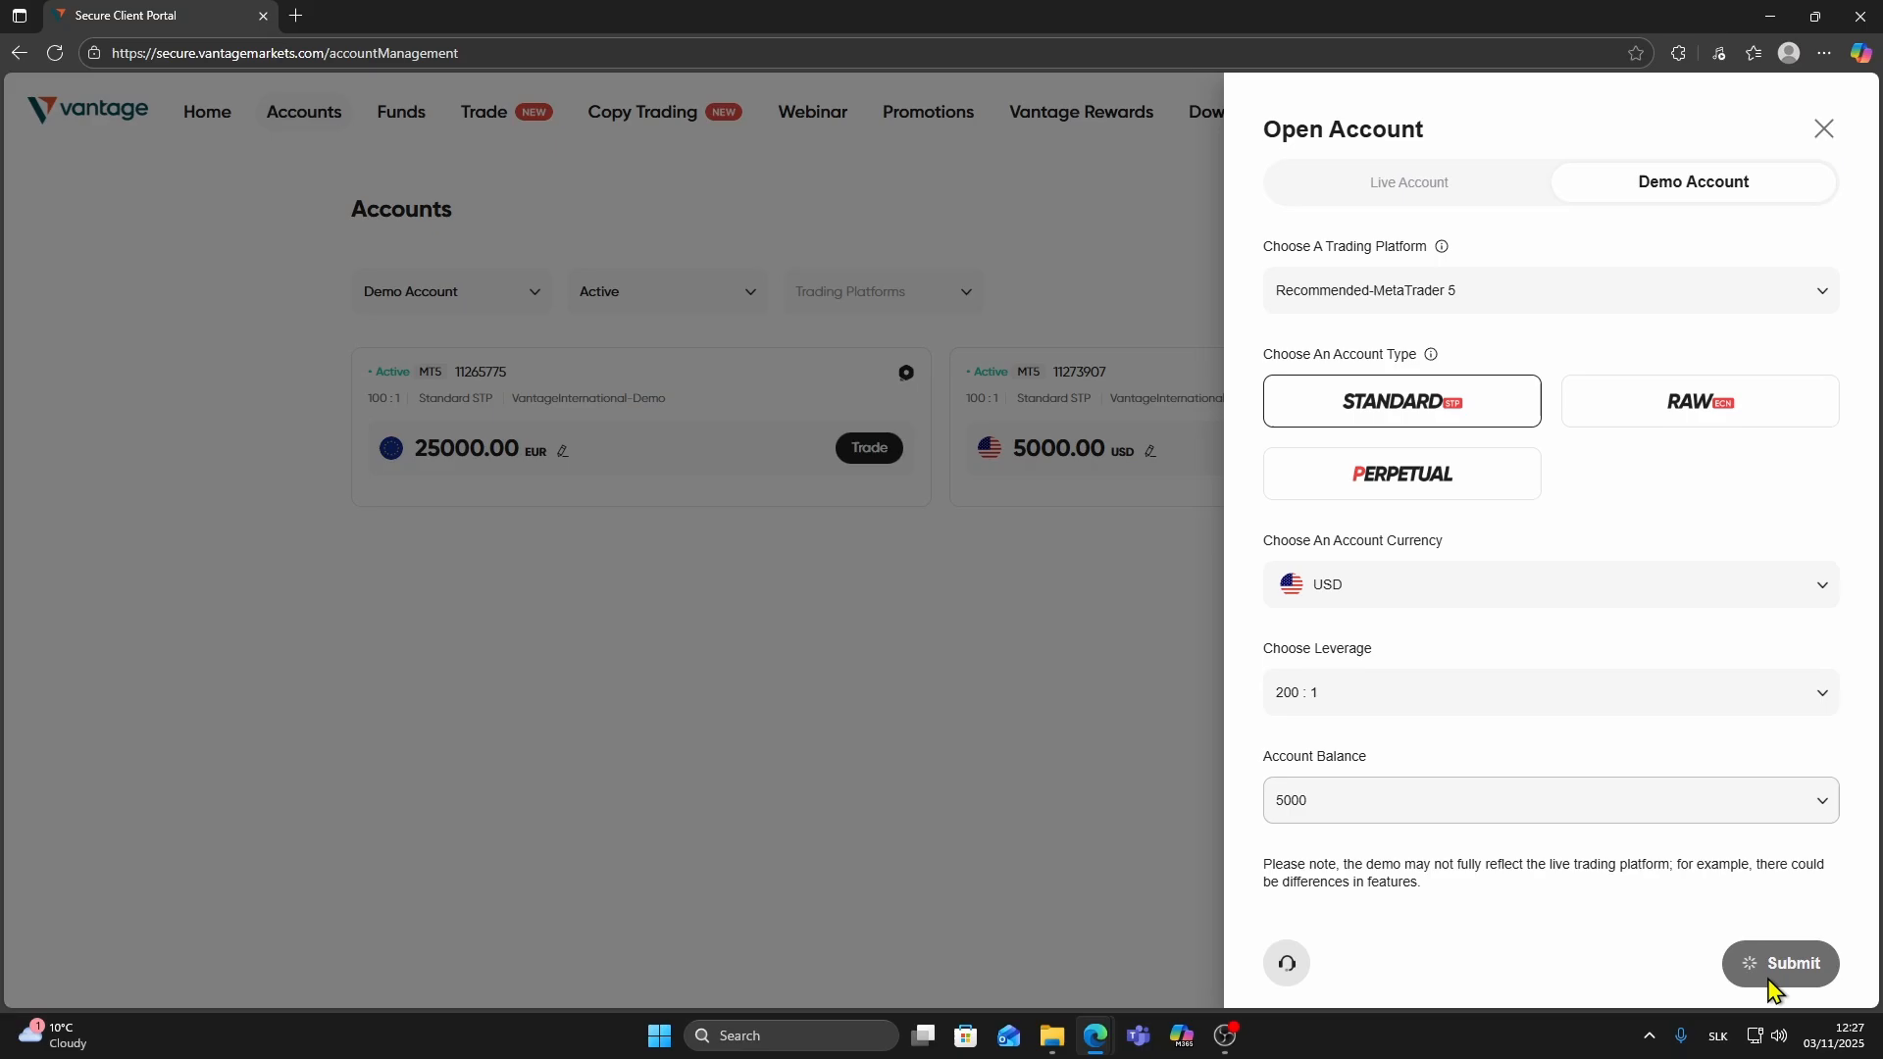
{"action": "left_click", "coordinate": [1781, 963]}
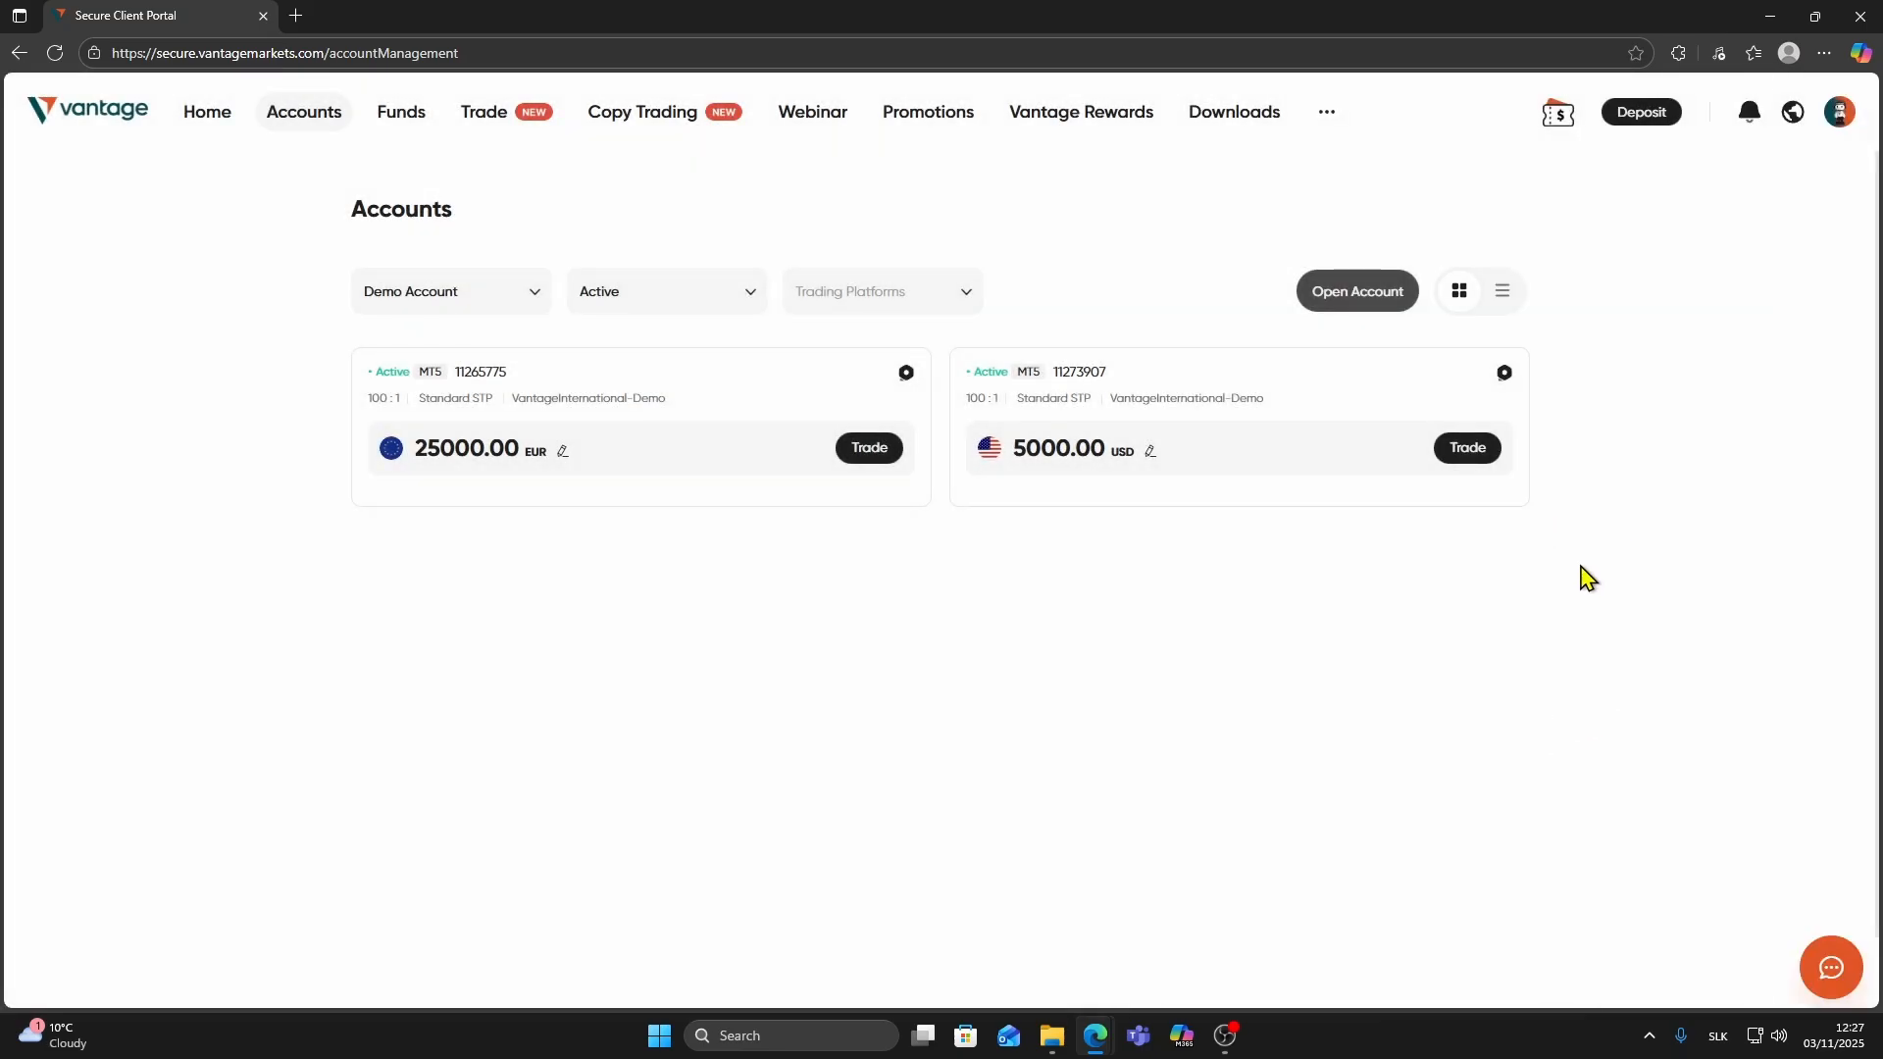
{"action": "mouse_move", "coordinate": [1092, 526]}
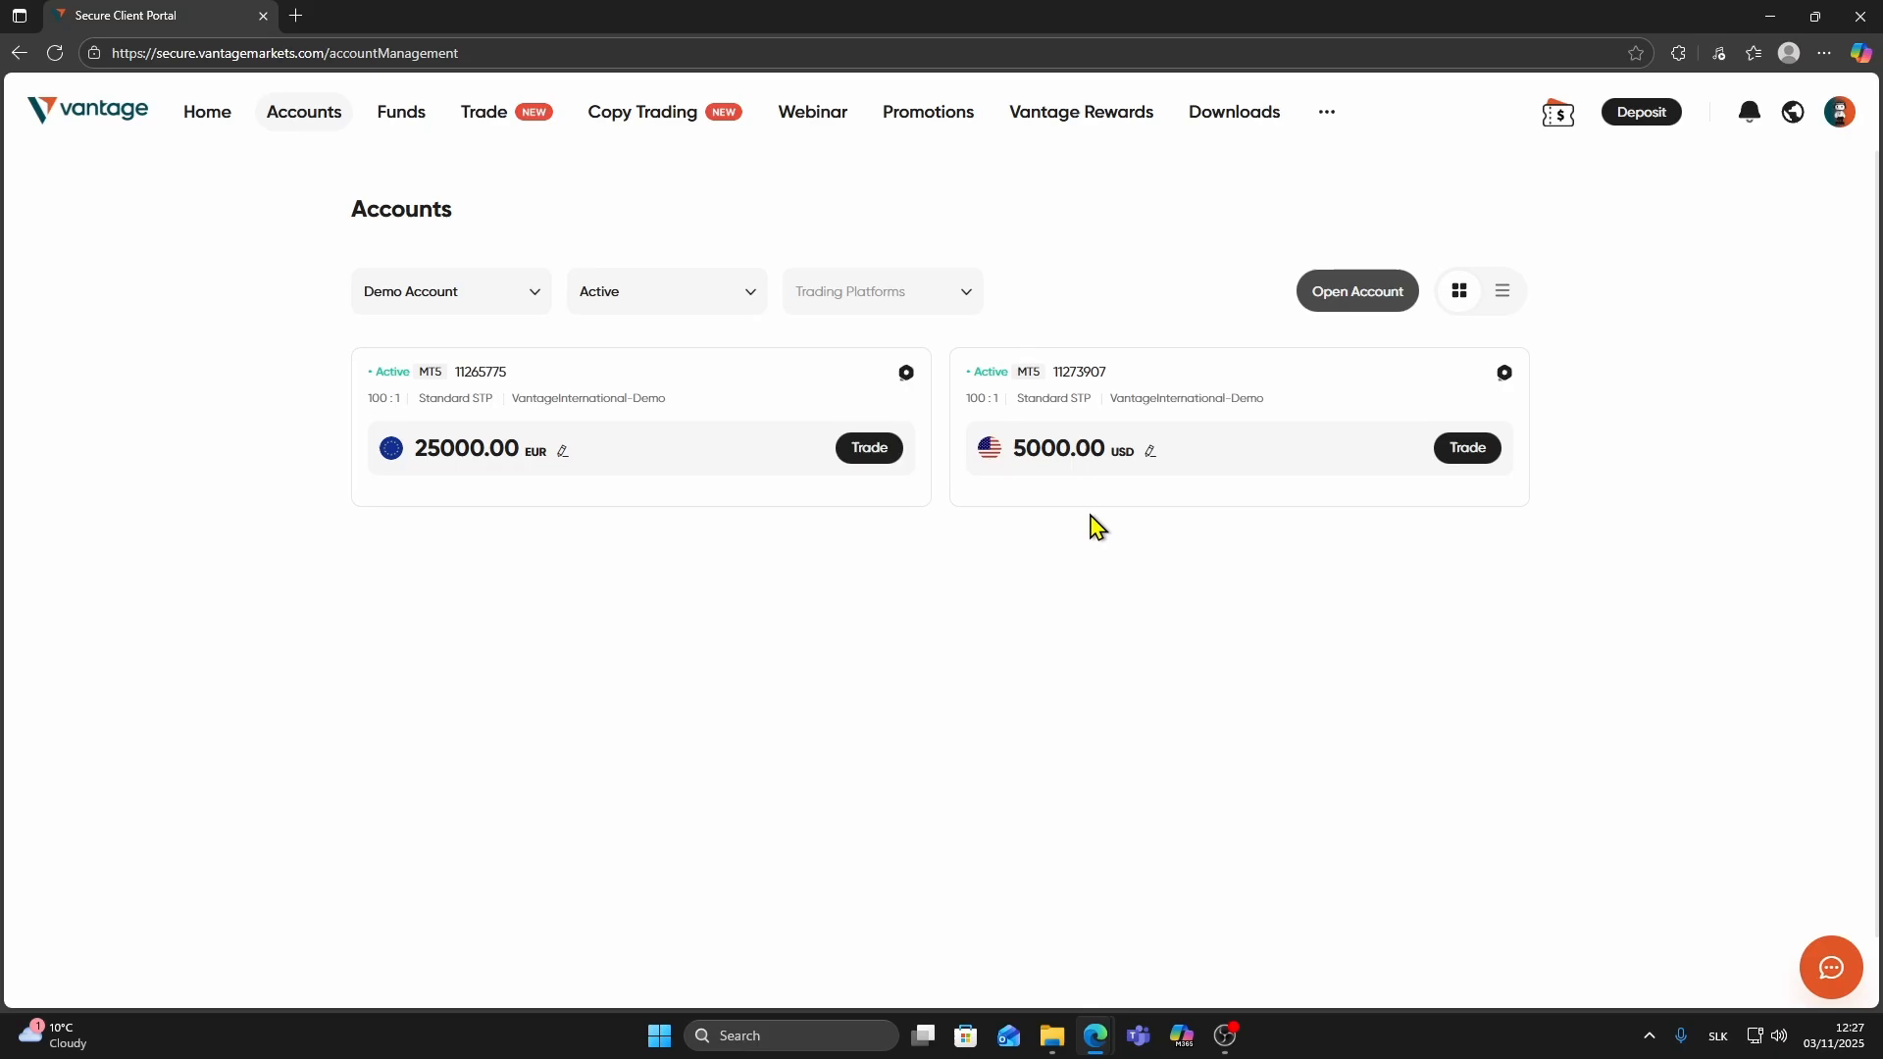
{"action": "mouse_move", "coordinate": [1036, 363]}
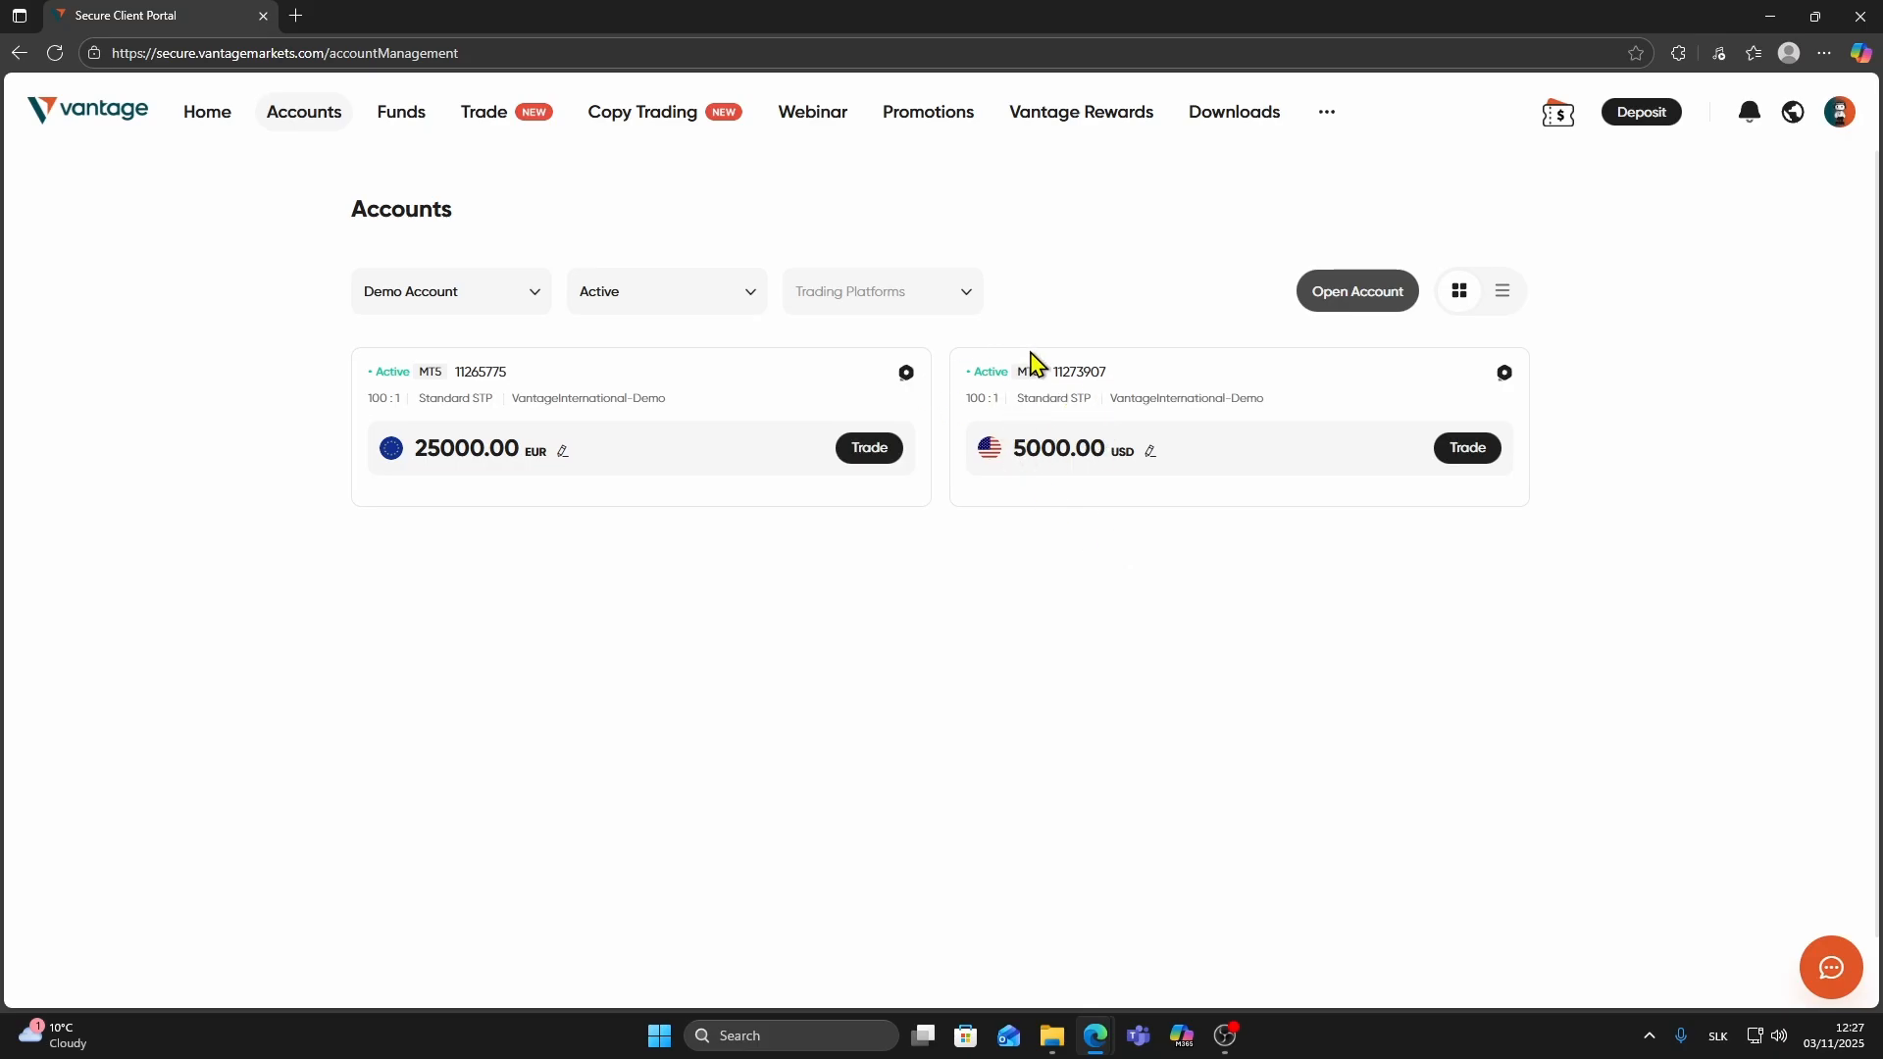
{"action": "mouse_move", "coordinate": [1079, 428]}
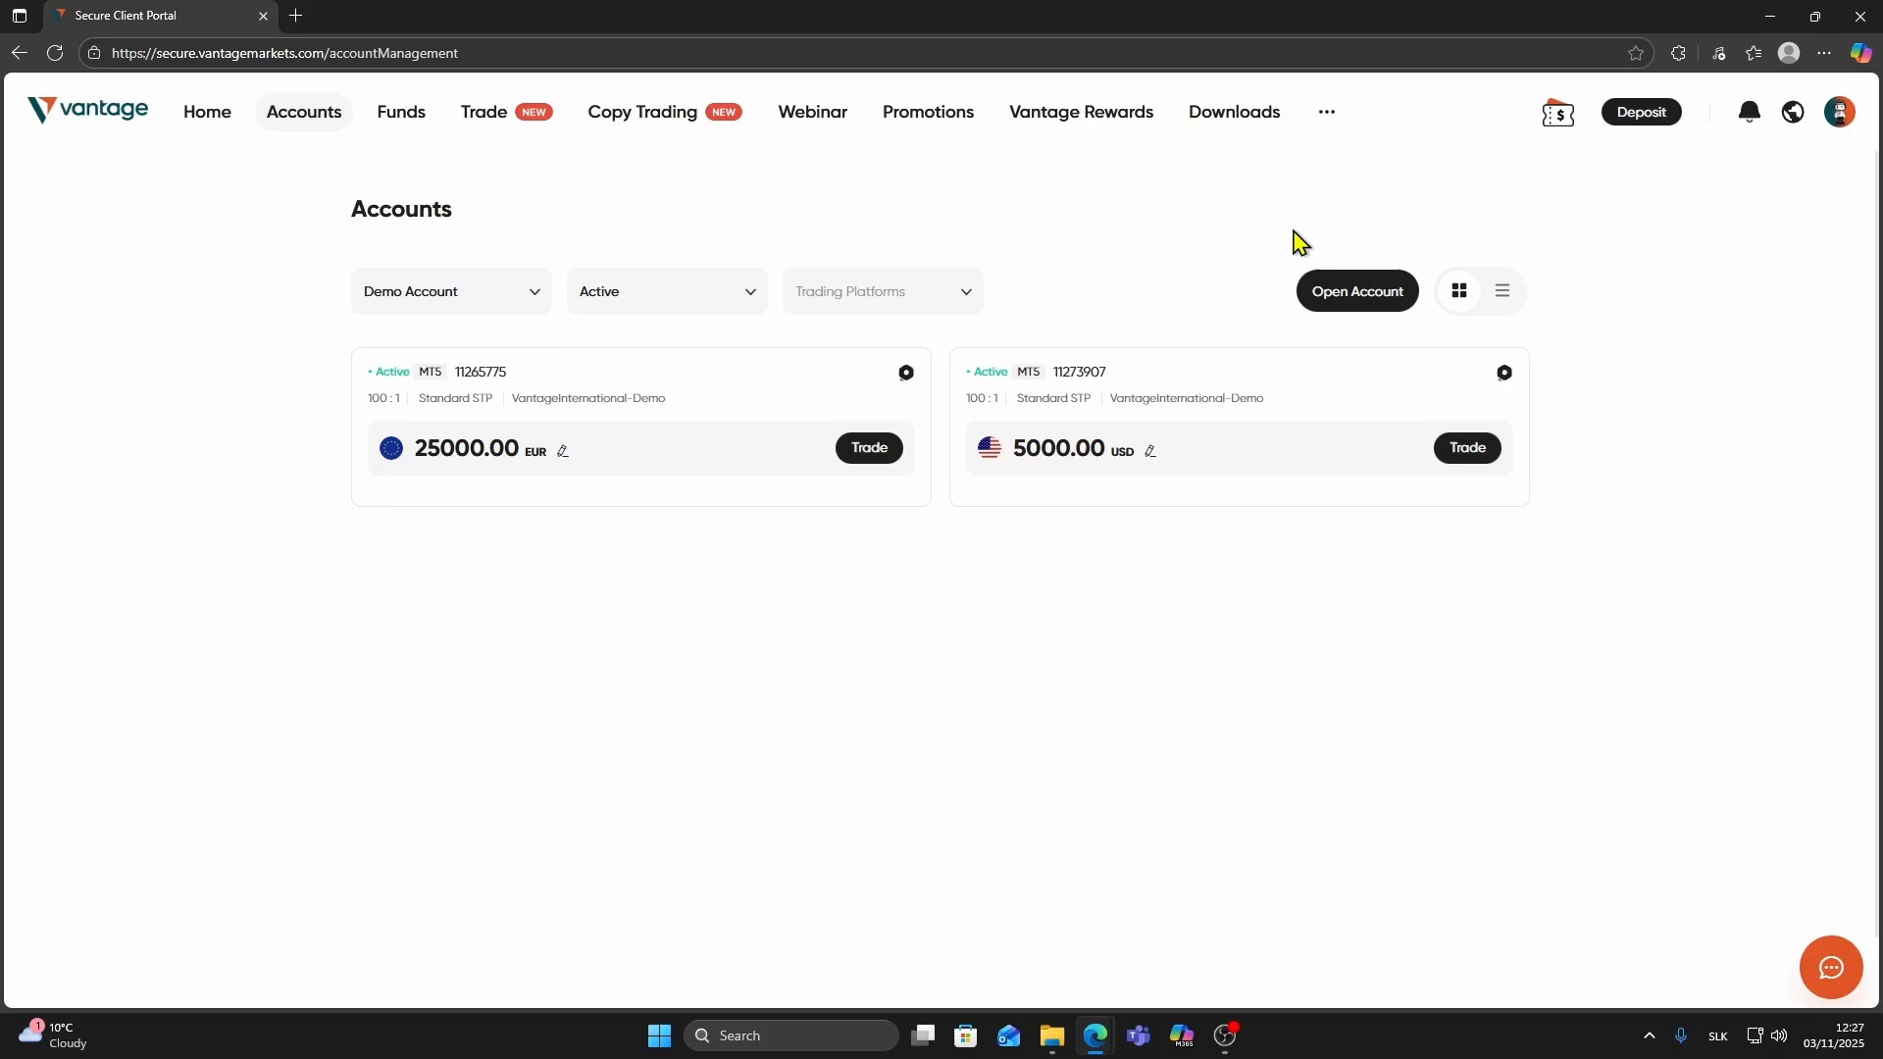
{"action": "left_click", "coordinate": [1325, 112]}
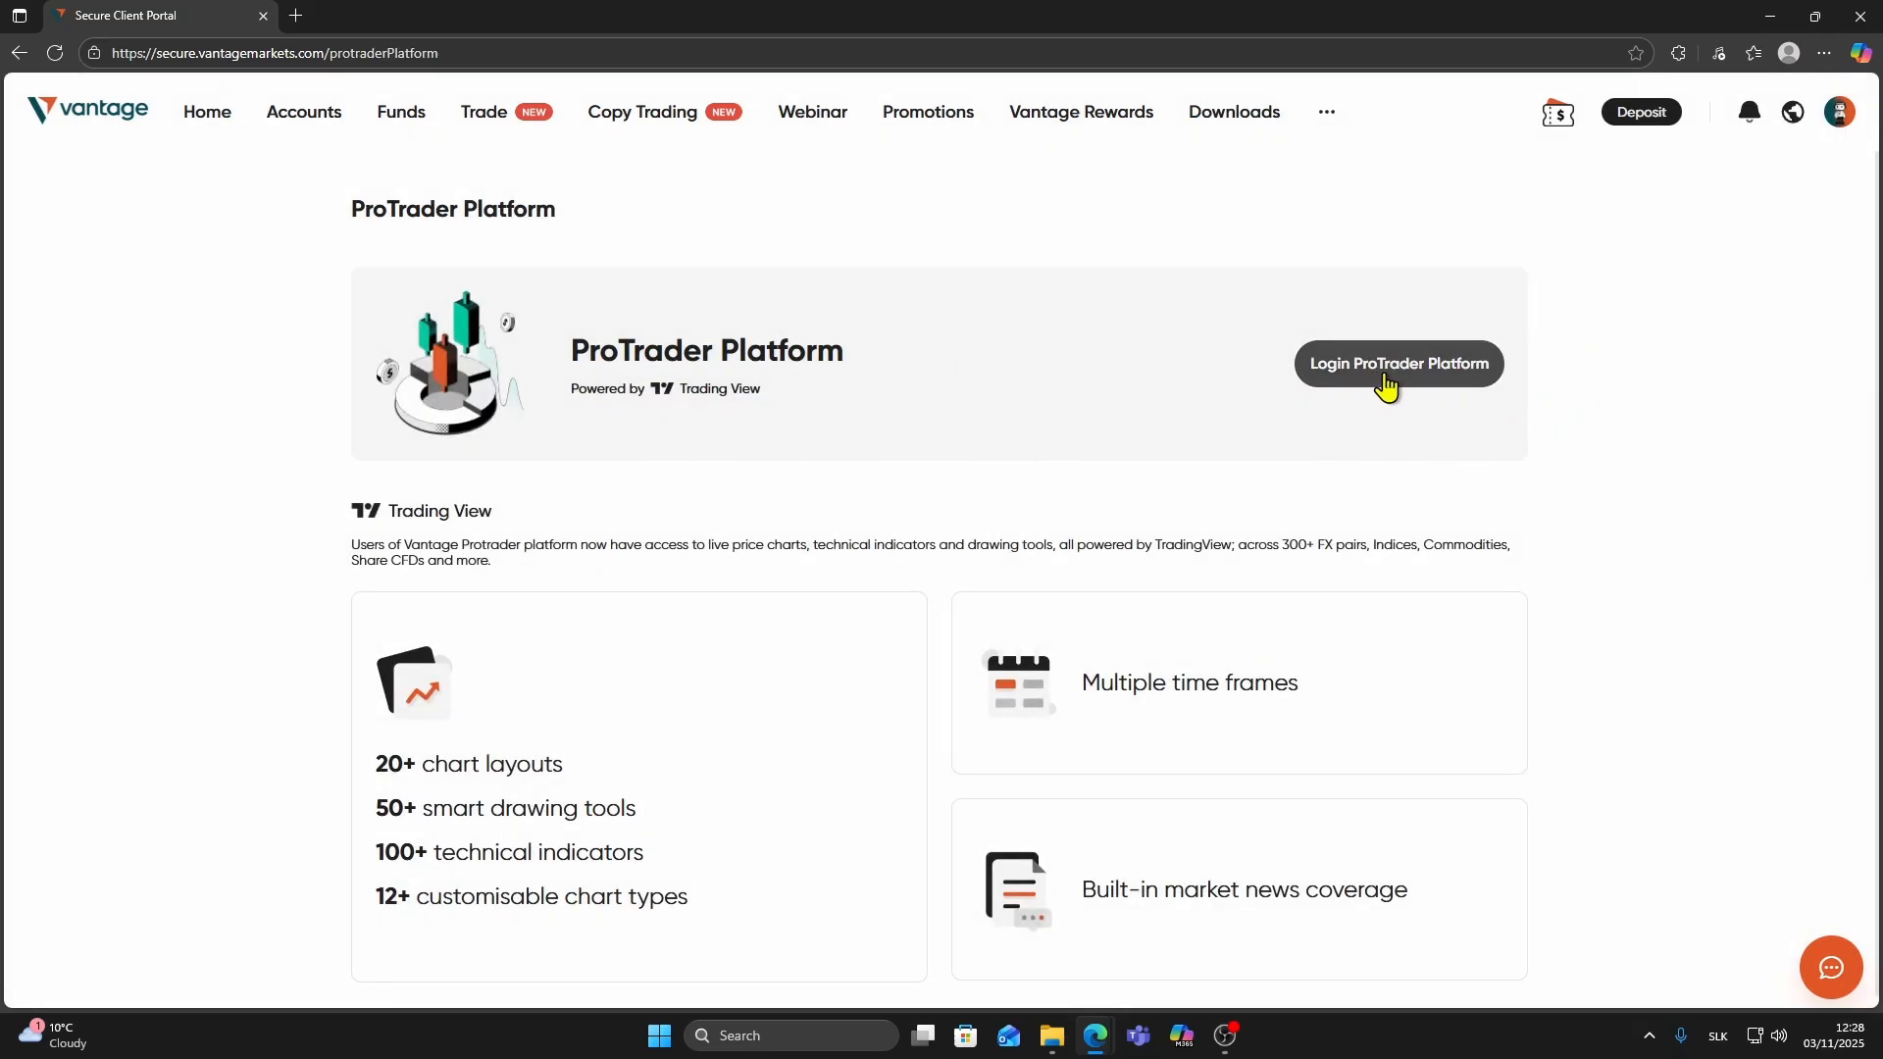
Step: Launch the ProTrader Platform login so the TradingView-powered sign-in opens in a new tab
{"action": "left_click", "coordinate": [1394, 365]}
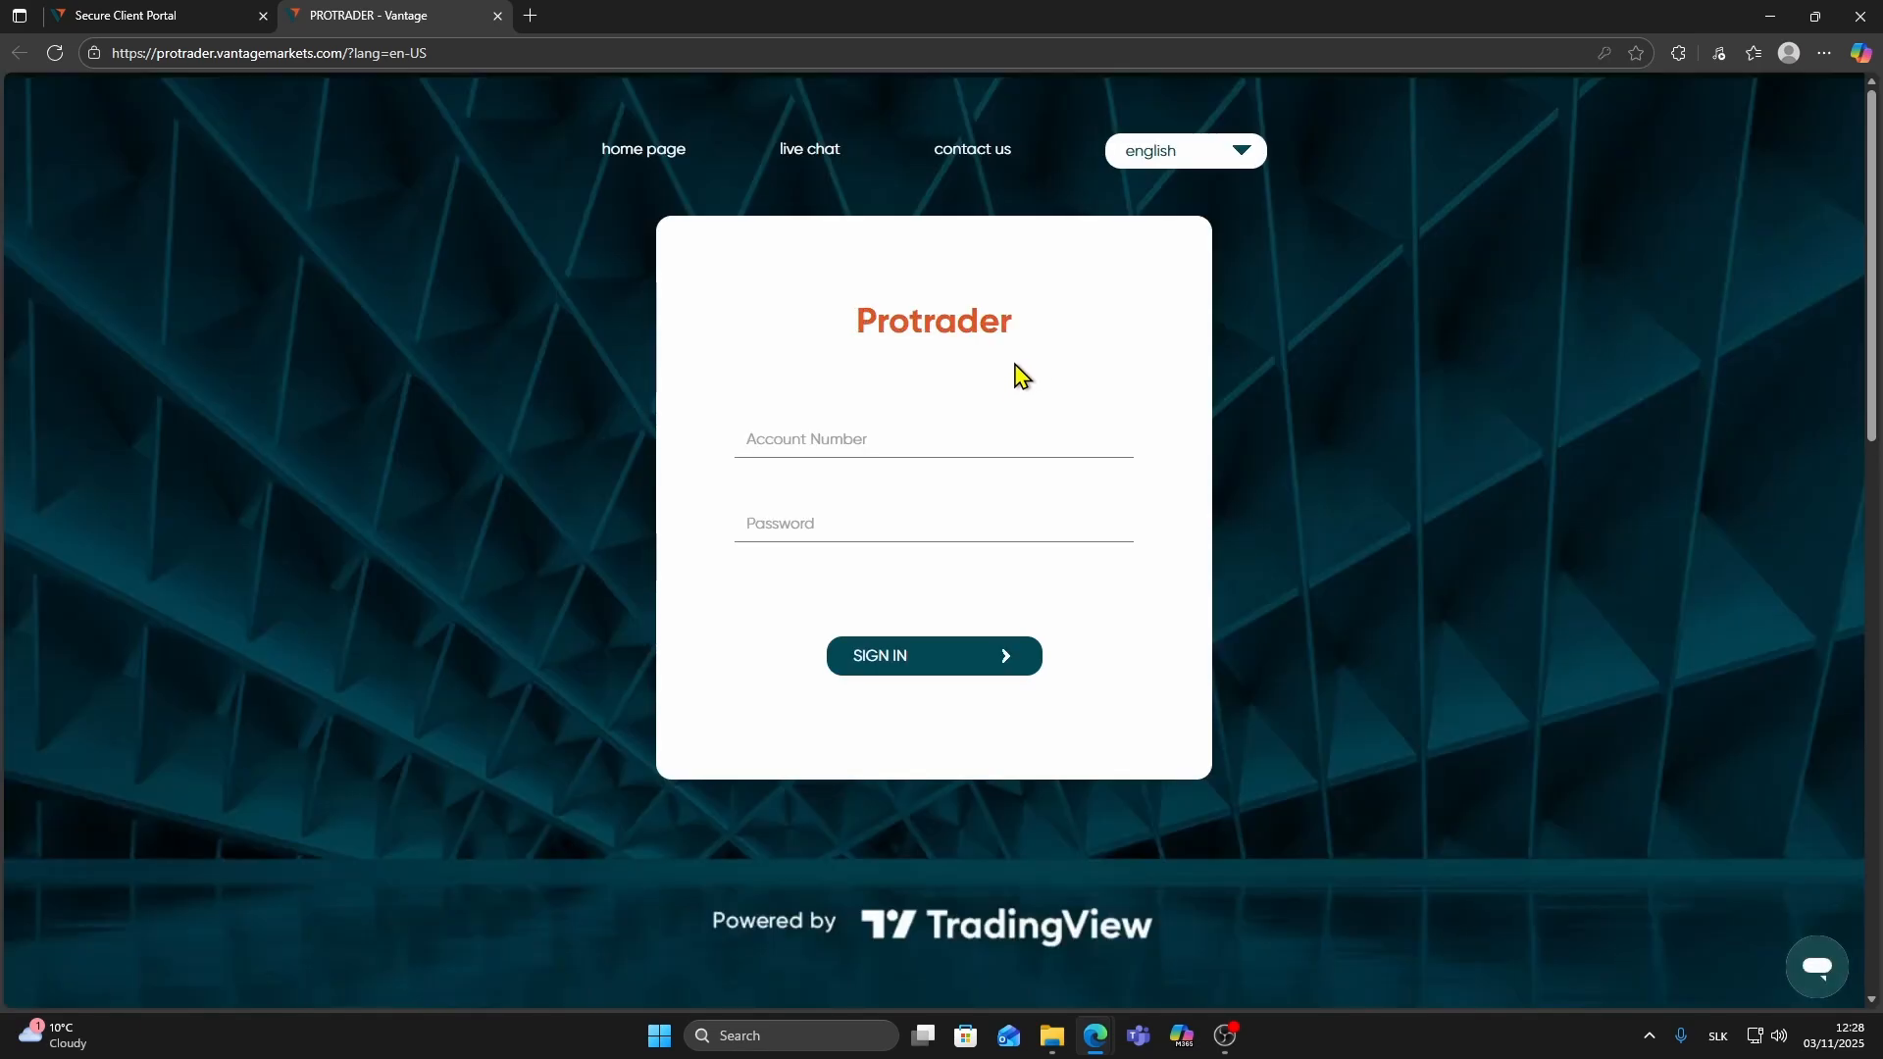